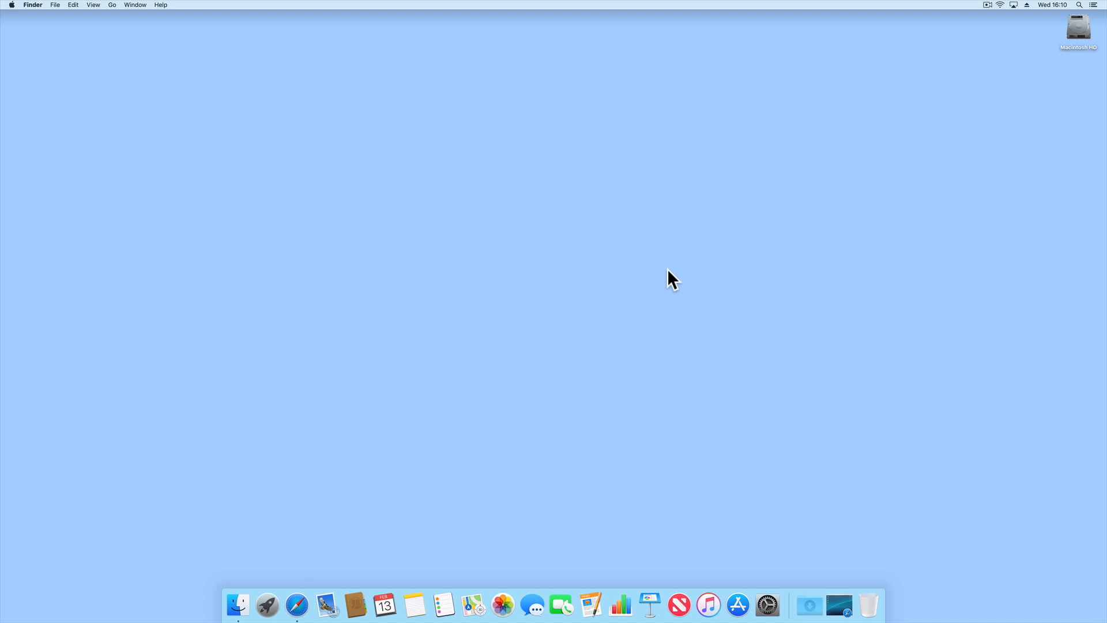
mouse_move(314, 592)
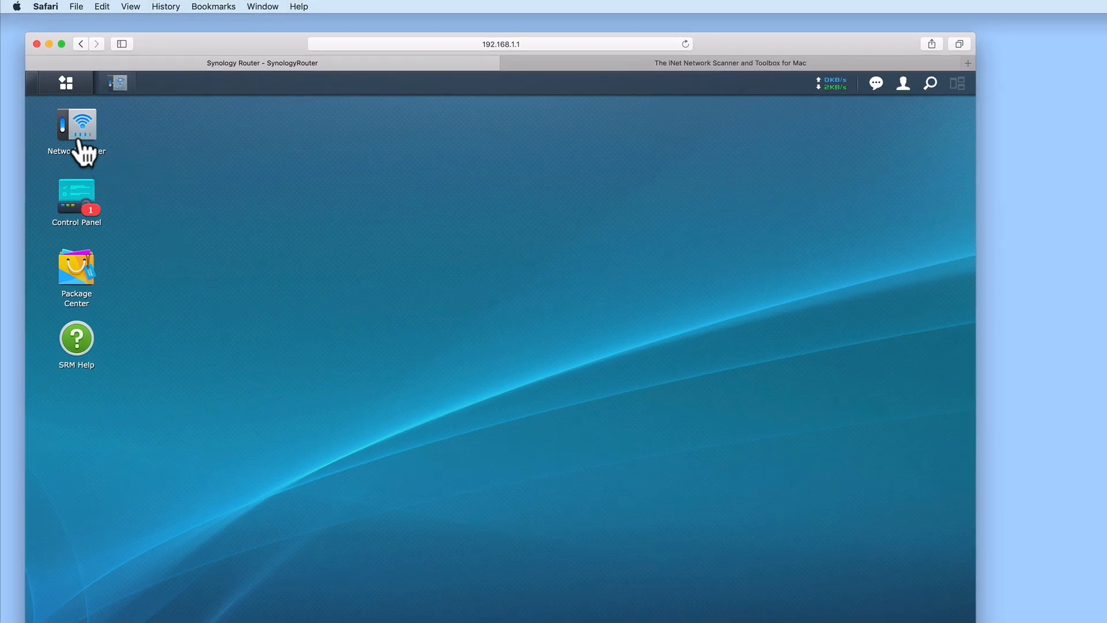
Open Network Center on the Synology router's web desktop at 192.168.1.1.
left_click(76, 130)
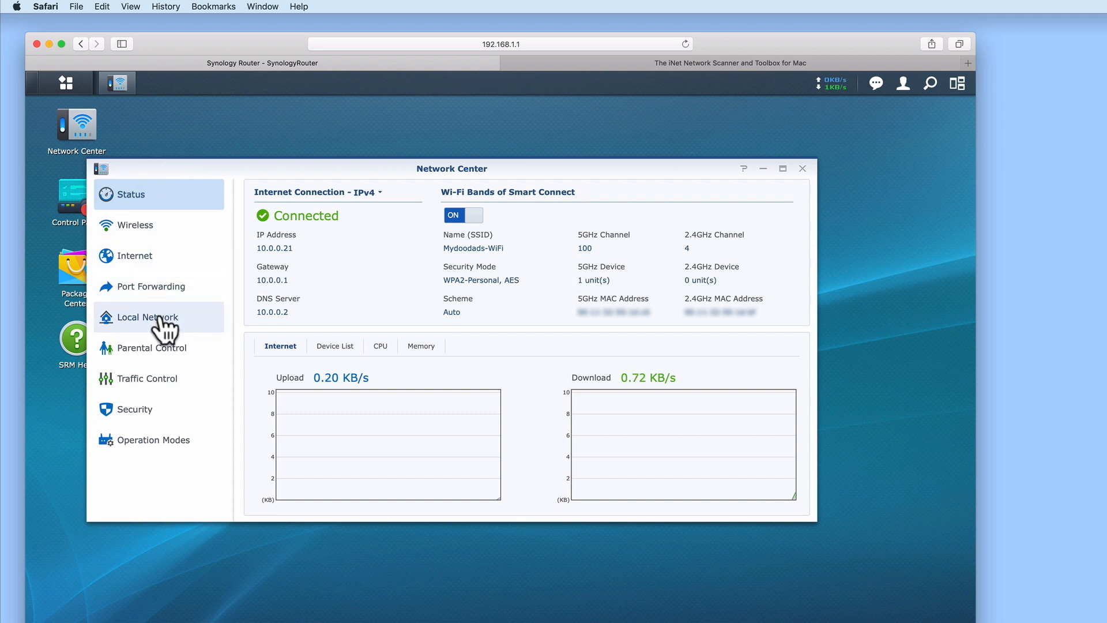
left_click(148, 316)
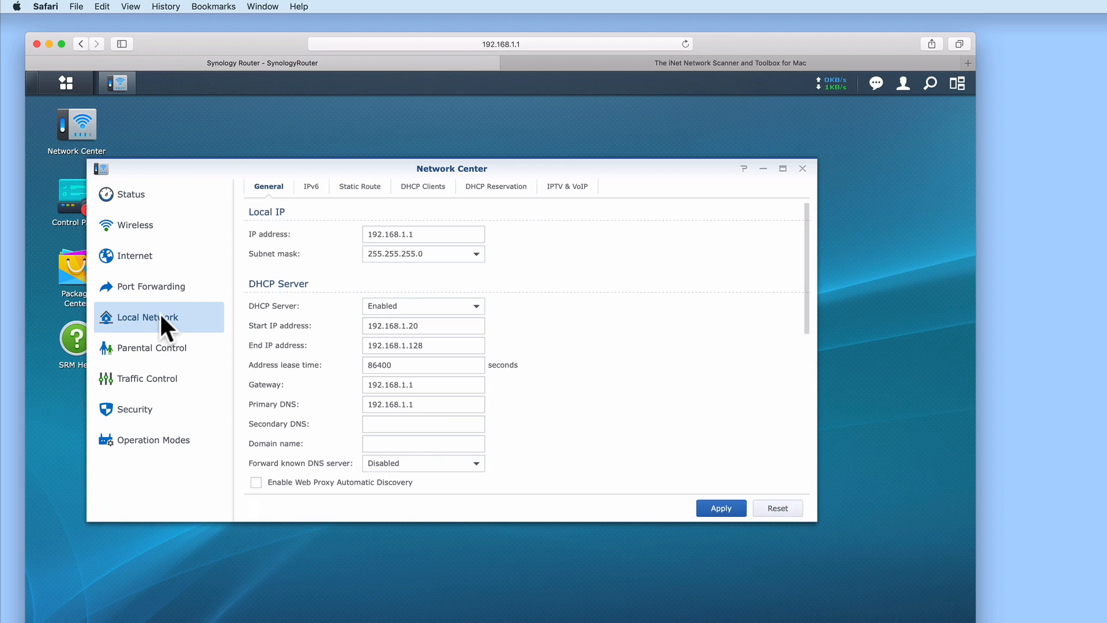
mouse_move(420, 216)
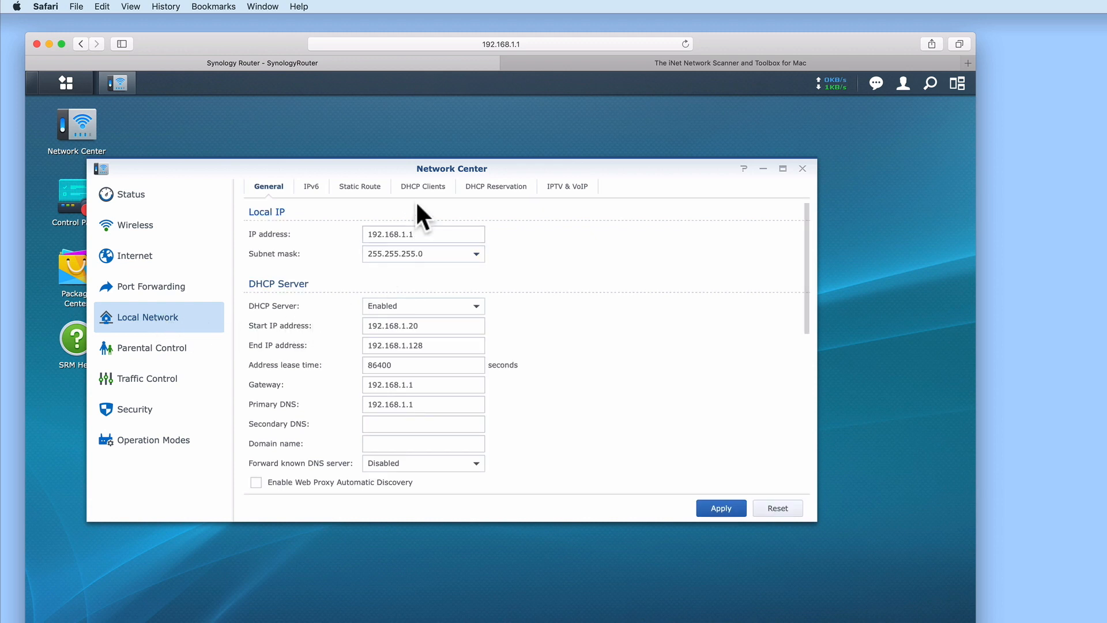
mouse_move(439, 203)
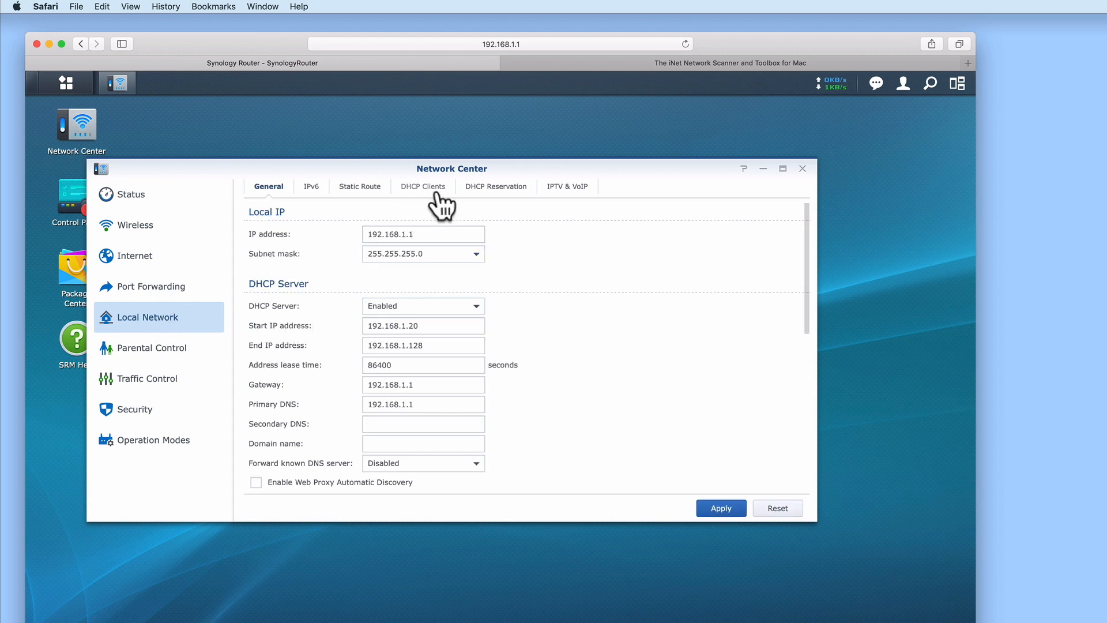
left_click(423, 186)
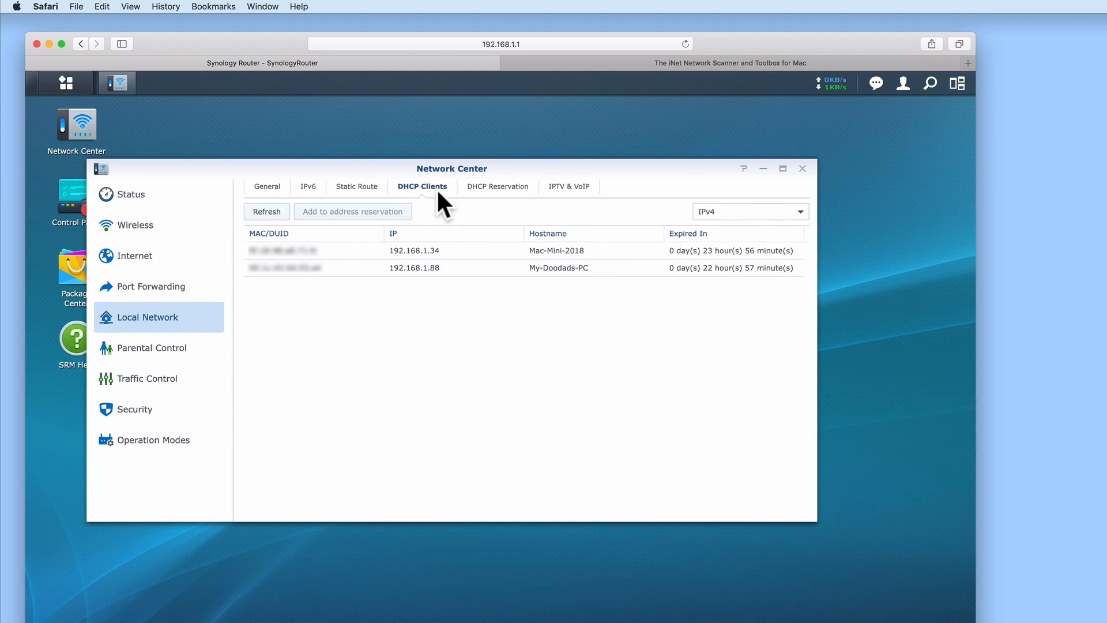
mouse_move(441, 220)
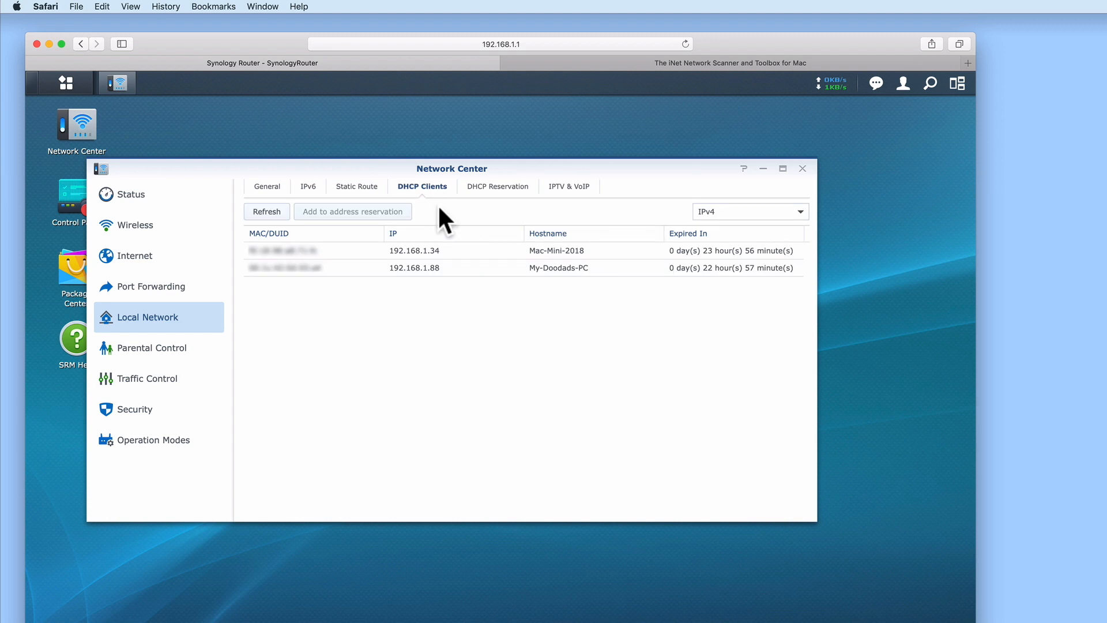
left_click(496, 186)
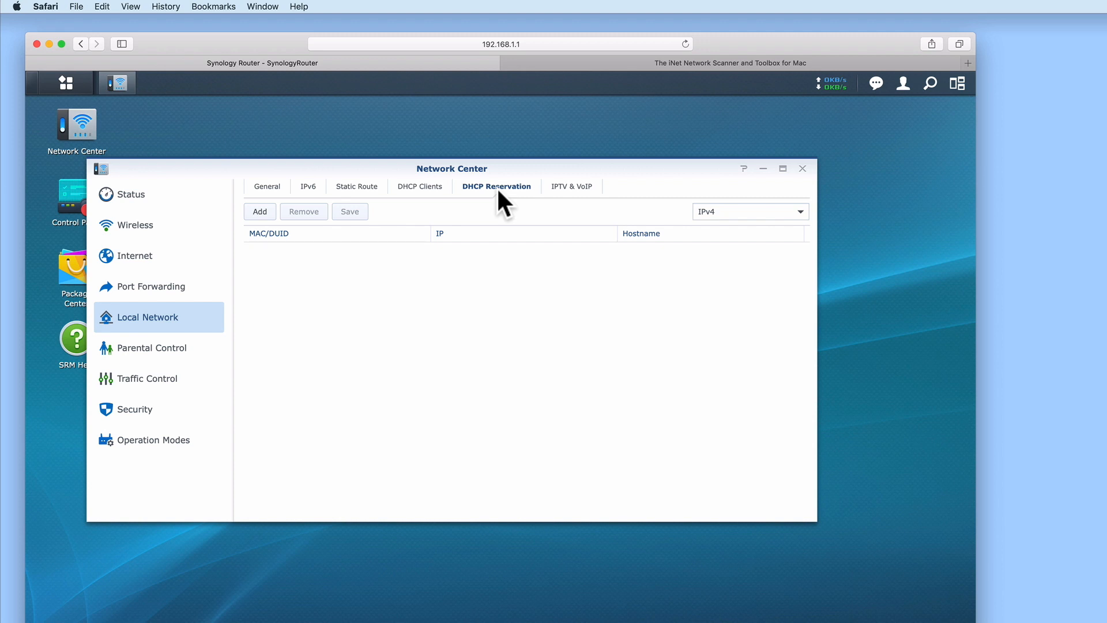
left_click(422, 186)
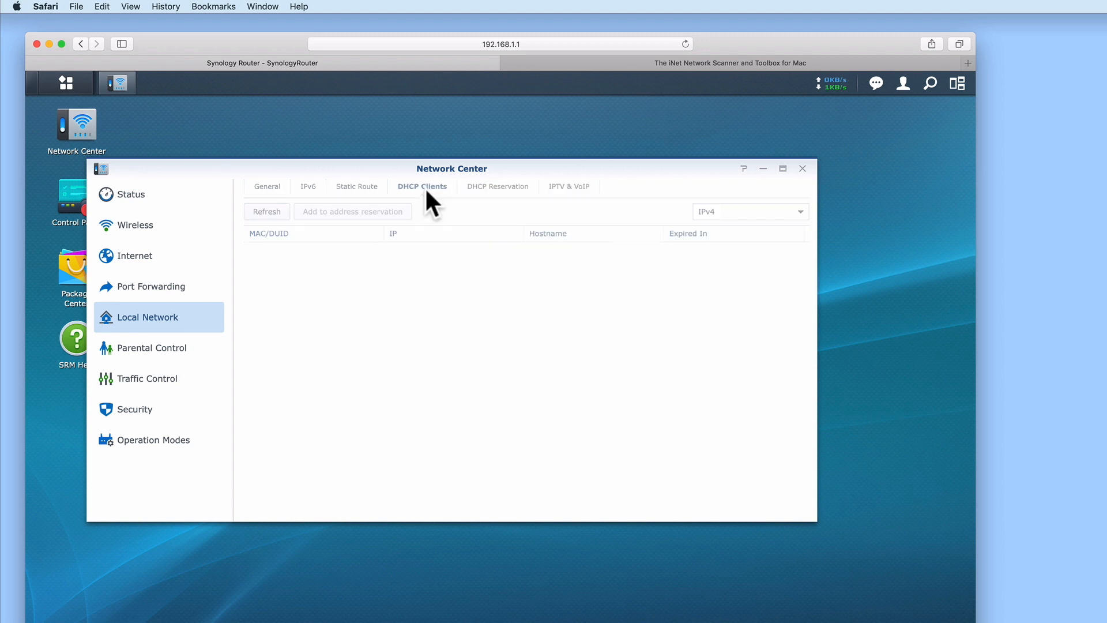
left_click(266, 211)
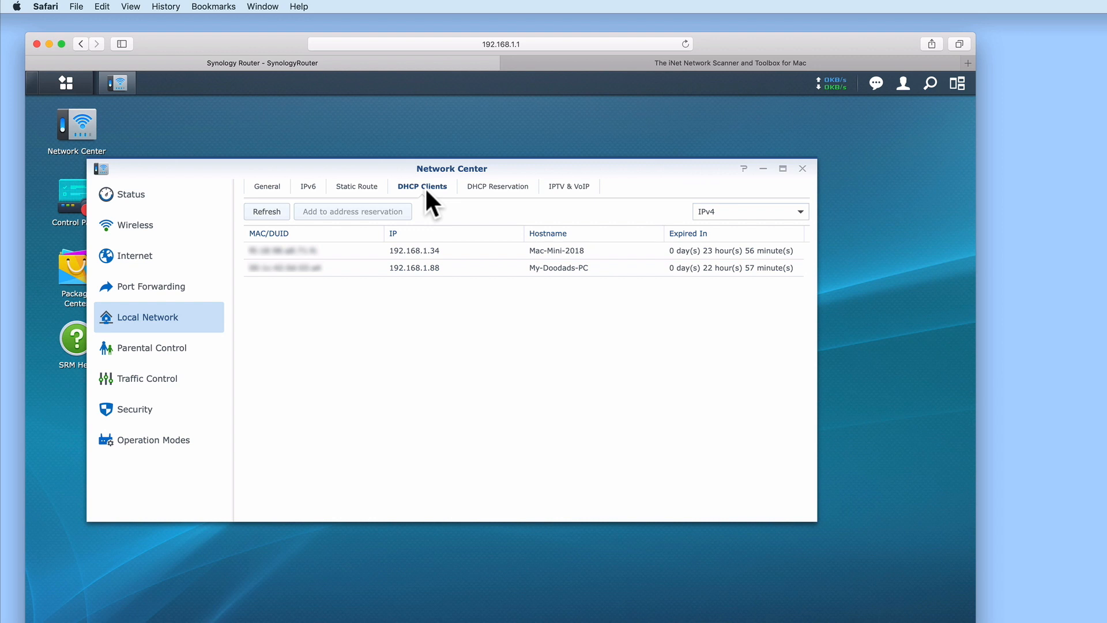
left_click(802, 169)
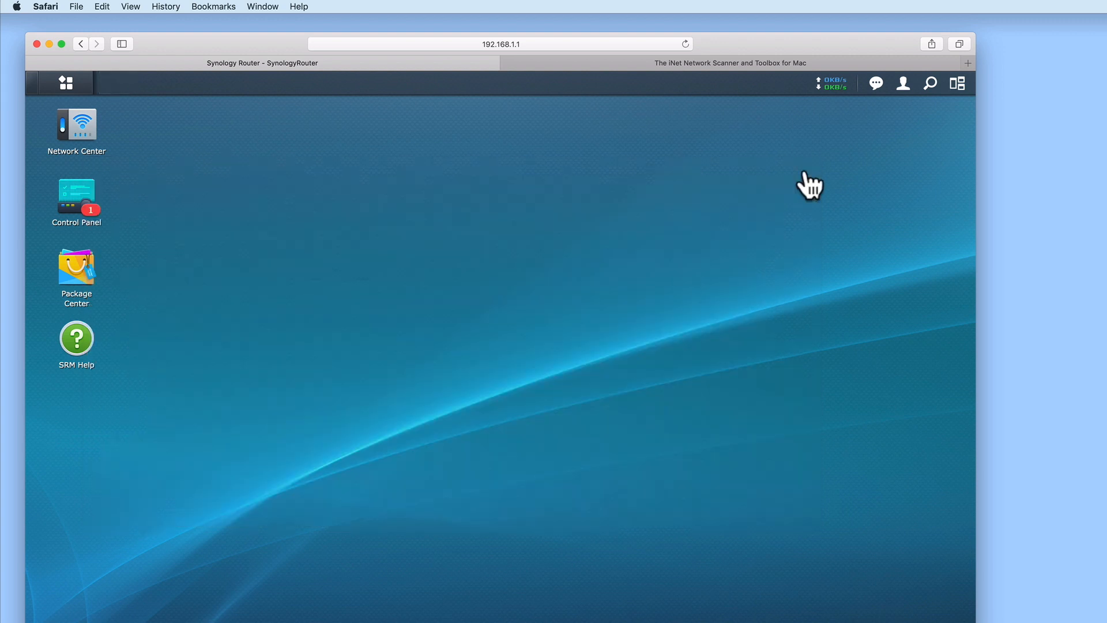
mouse_move(776, 173)
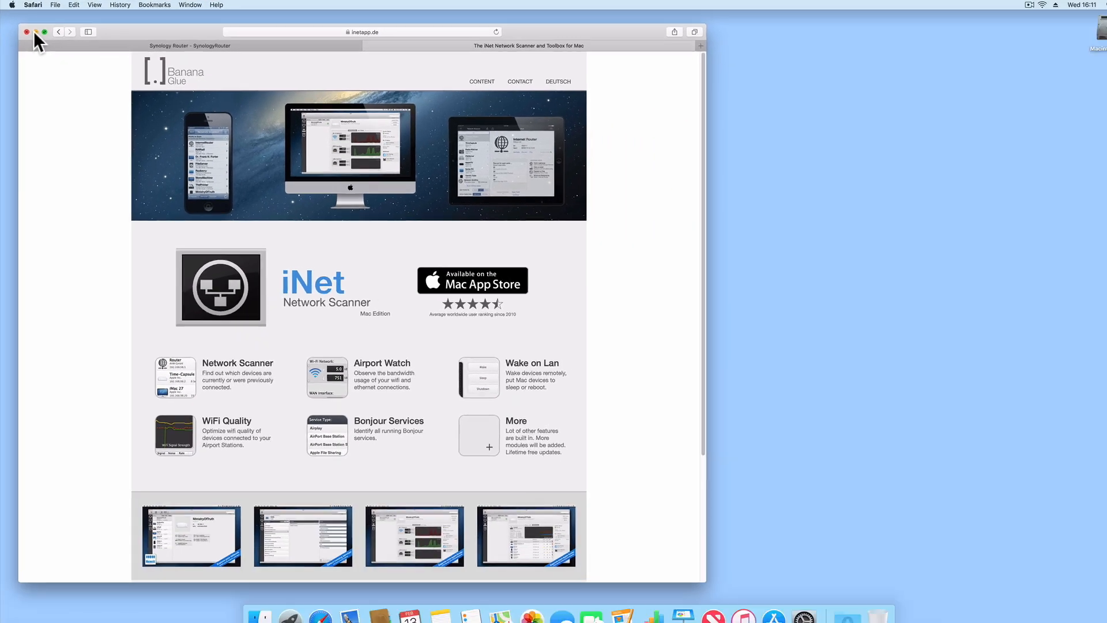
Rescan the network in iNet Network Scanner to find the TP-LINK host at 192.168.1.3.
left_click(27, 33)
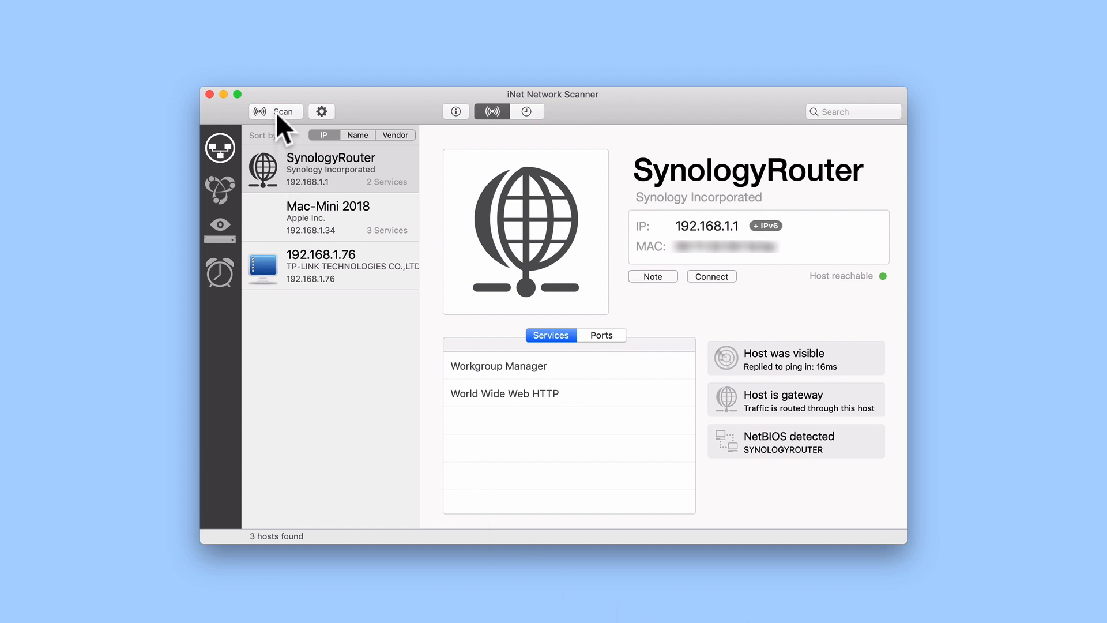
left_click(276, 111)
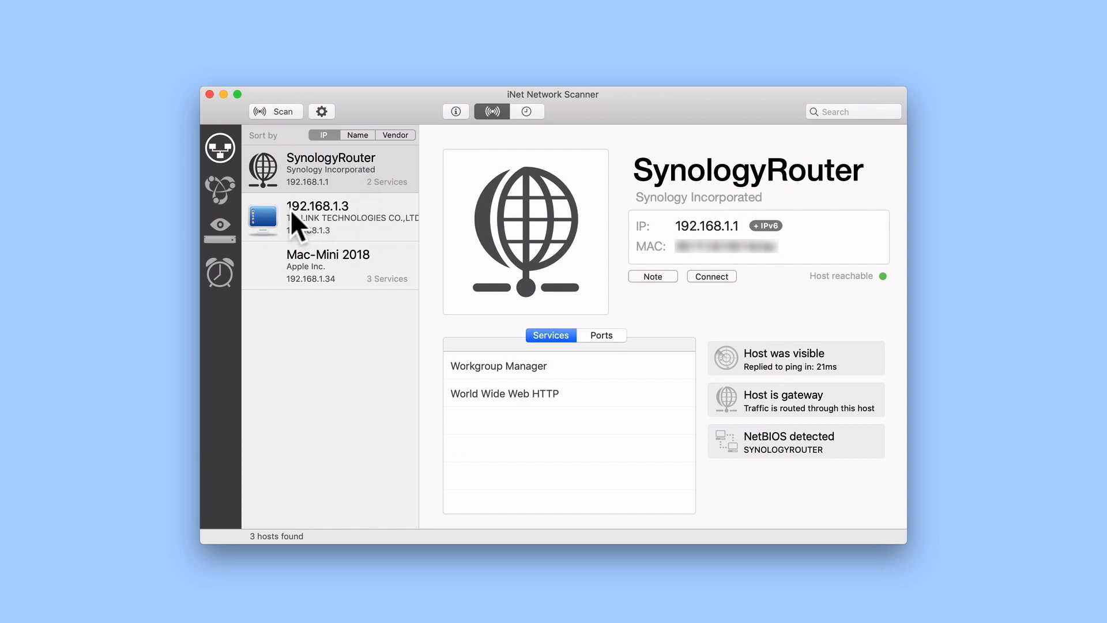
mouse_move(346, 227)
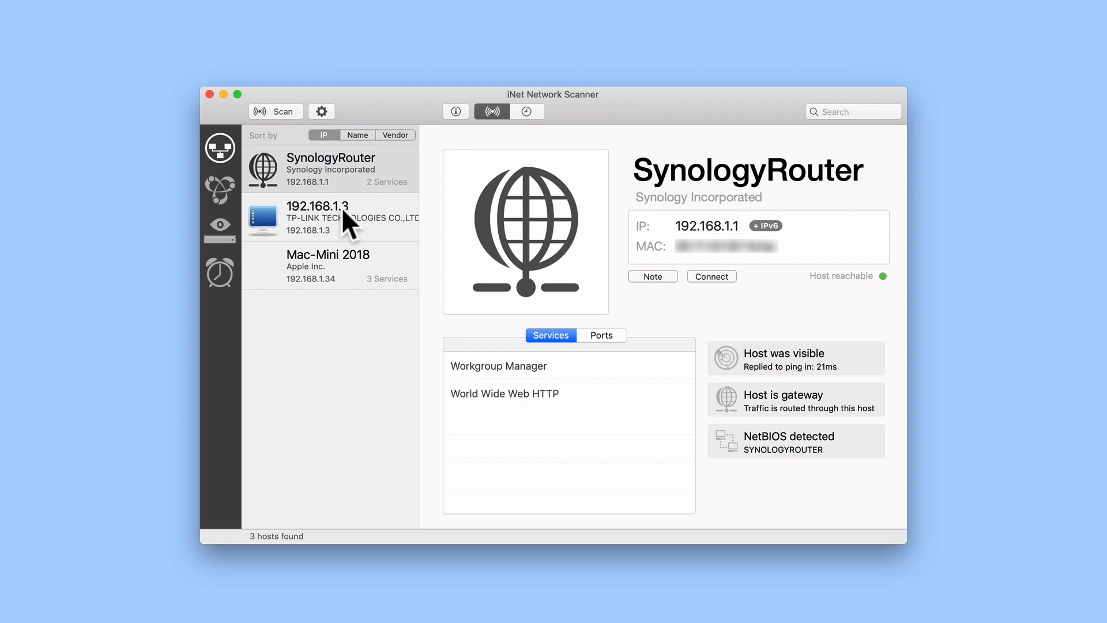
left_click(287, 606)
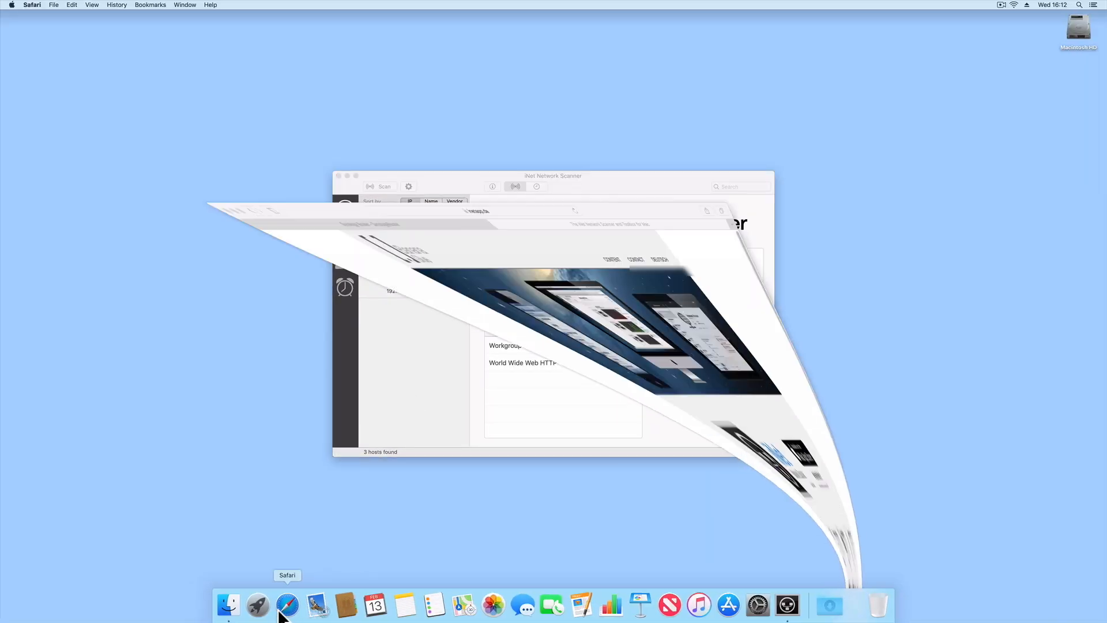
Navigate a new Safari tab to 192.168.1.3, reaching the login prompt.
left_click(287, 606)
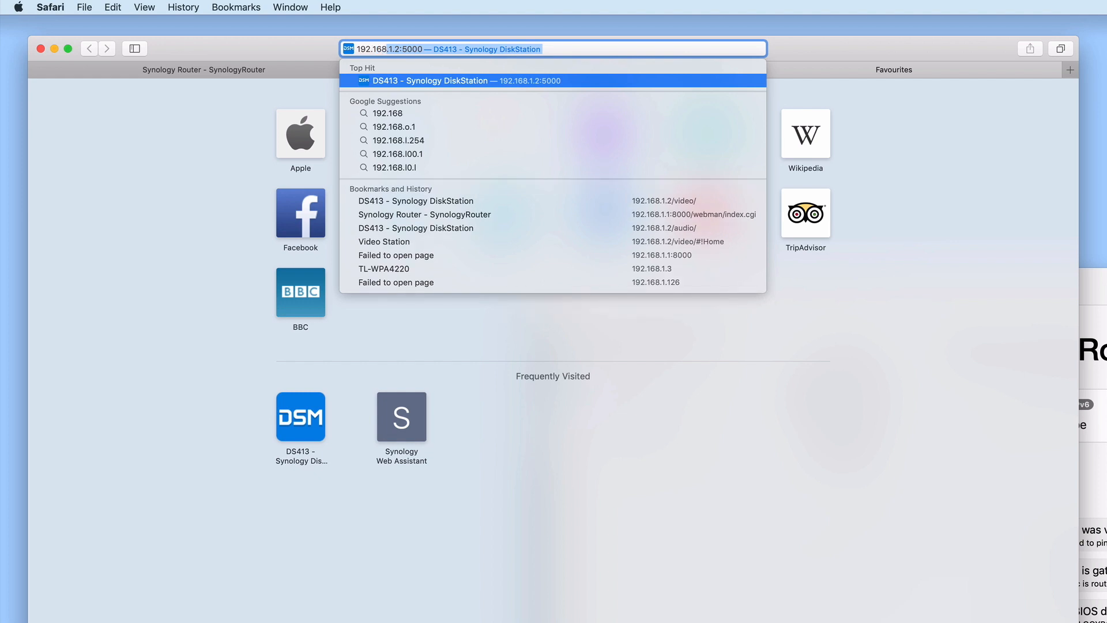
type("192.168.1.3")
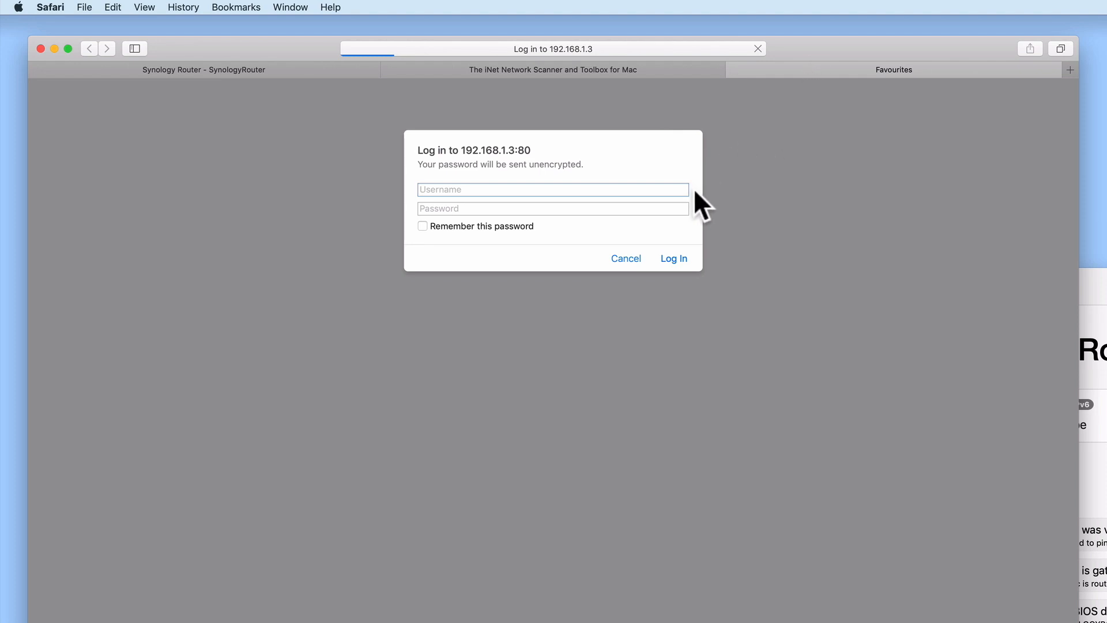
Log in with the admin credentials to reach the TL-WPA4220 status page.
type("administrator")
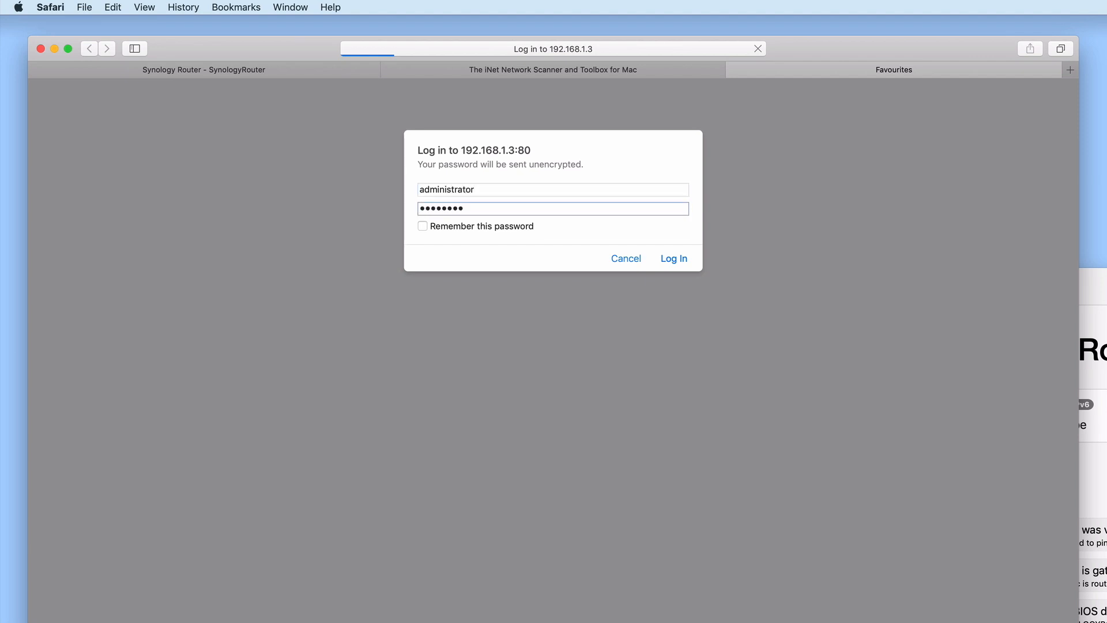
left_click(672, 257)
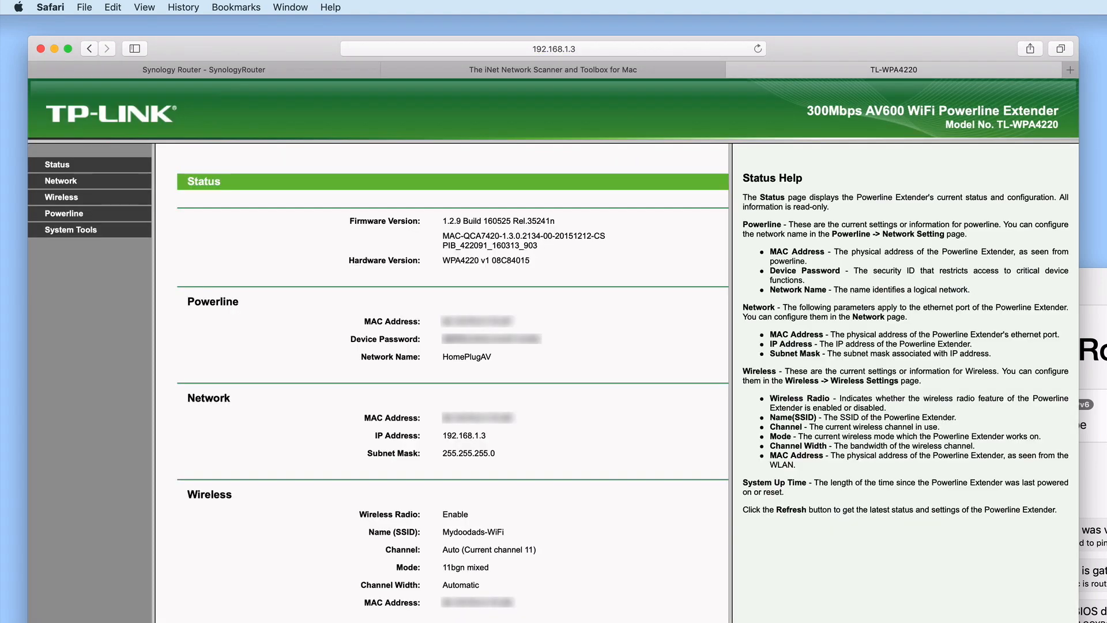
mouse_move(715, 579)
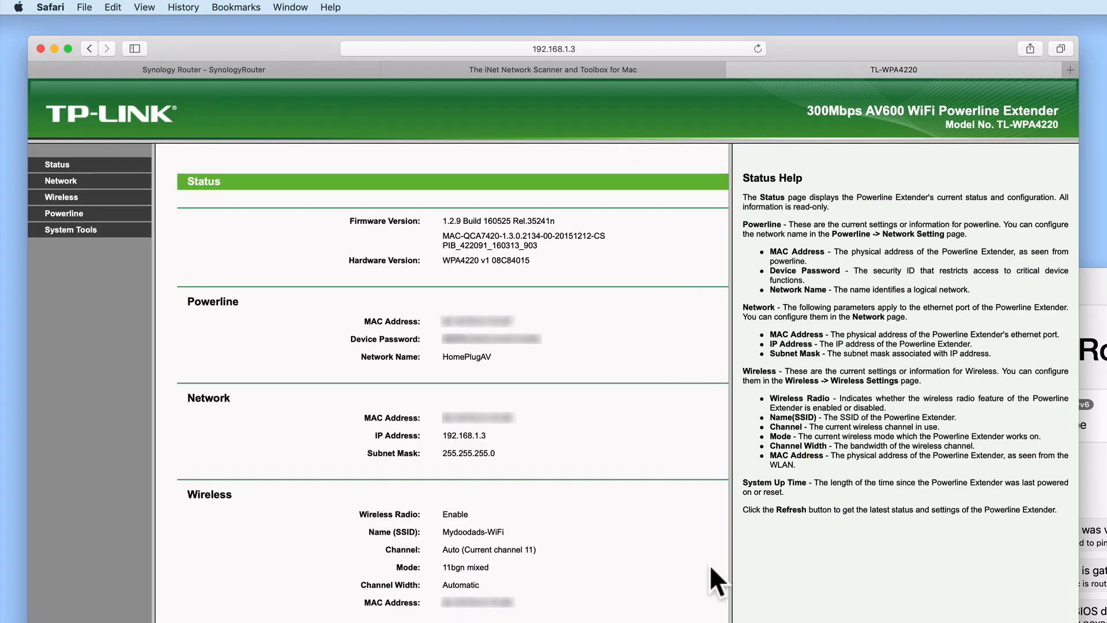